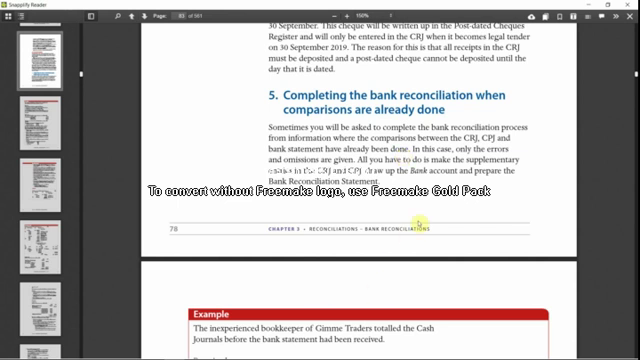
Scroll down past 'Completing the bank reconciliation' to the Example's Information extract
scroll("down", 3)
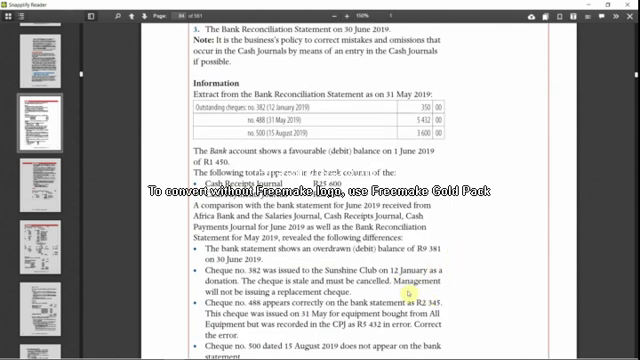
double_click(336, 92)
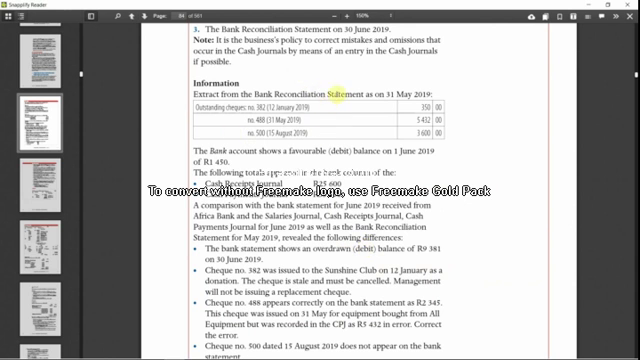
mouse_move(412, 120)
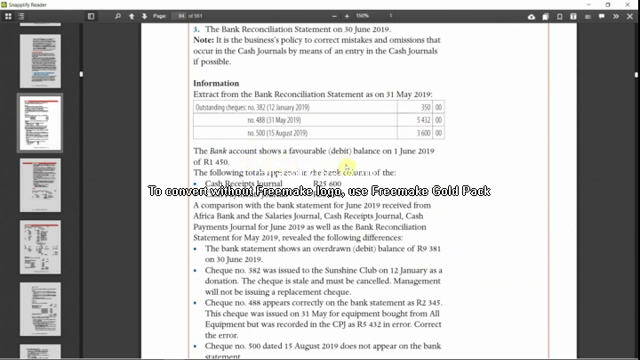
Scroll further so the outstanding cheques and bank-only charges are readable
scroll("down", 3)
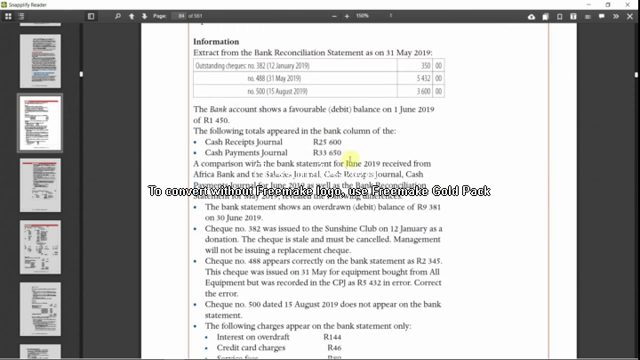
scroll("down", 3)
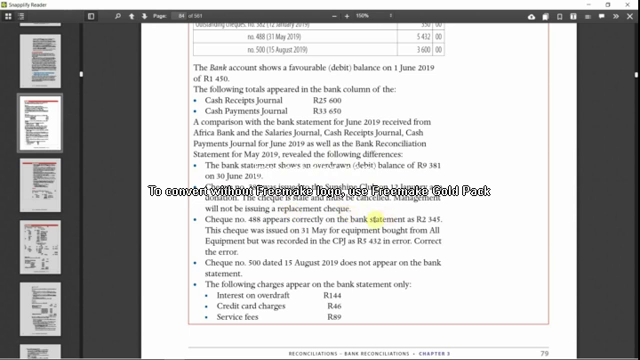
scroll("up", 3)
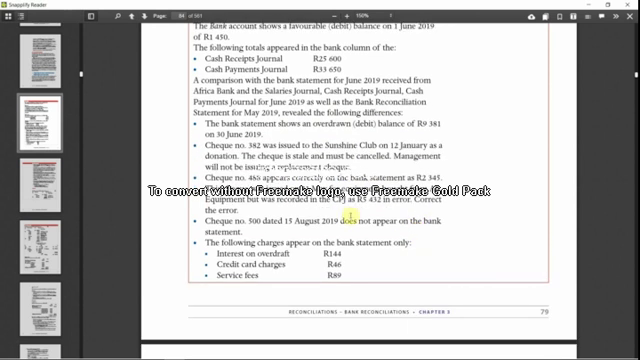
scroll("down", 3)
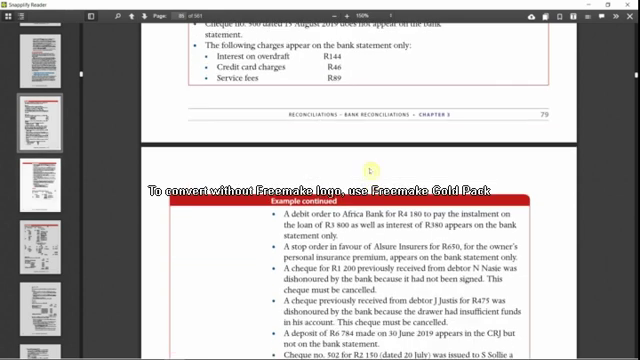
scroll("down", 3)
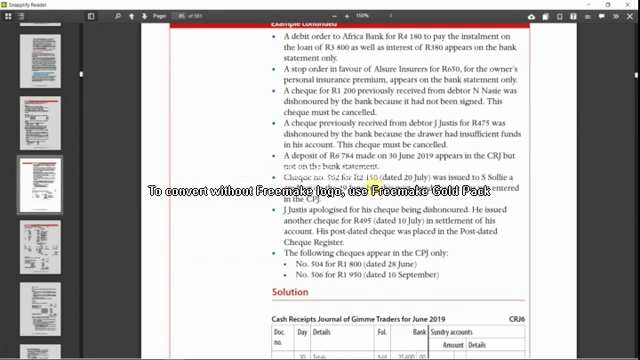
scroll("up", 3)
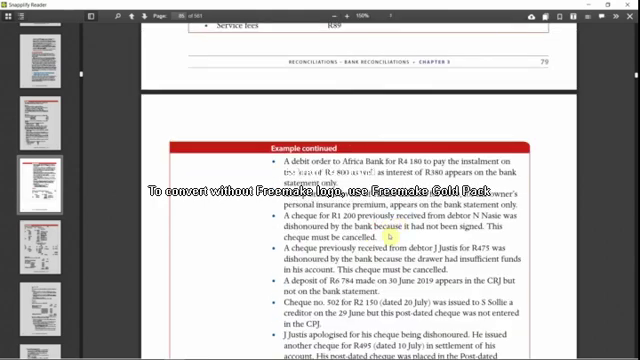
scroll("down", 3)
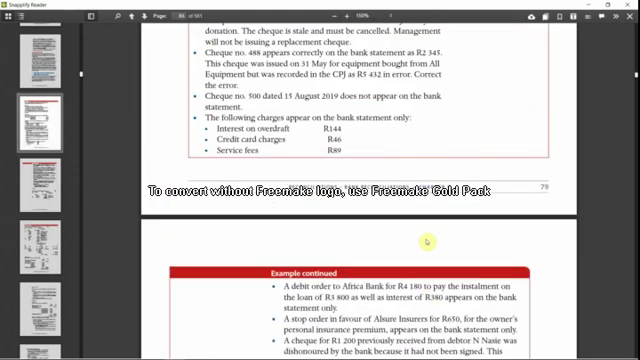
scroll("up", 3)
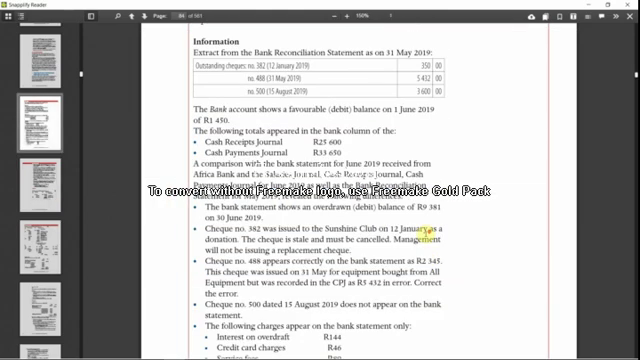
scroll("down", 3)
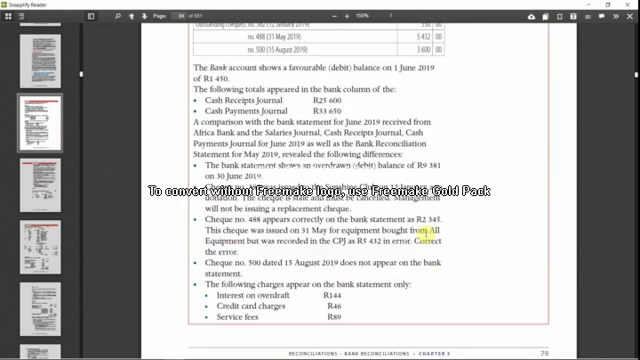